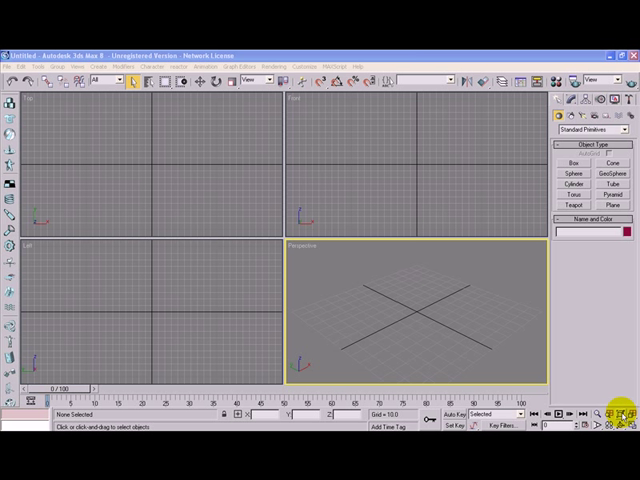
mouse_move(575, 365)
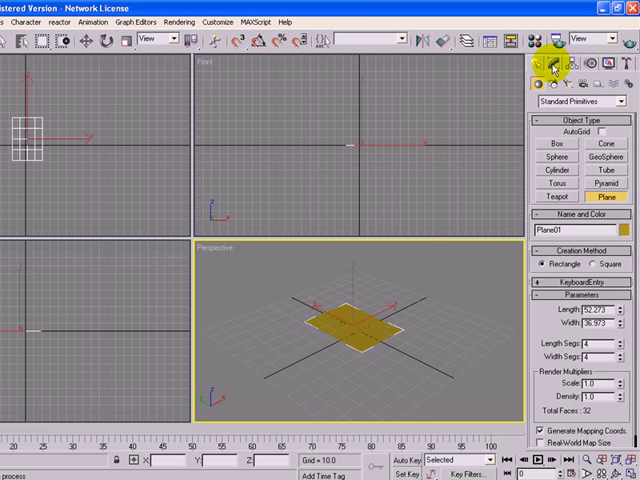
- Open the Modify panel to show Plane01's parameters
click(557, 64)
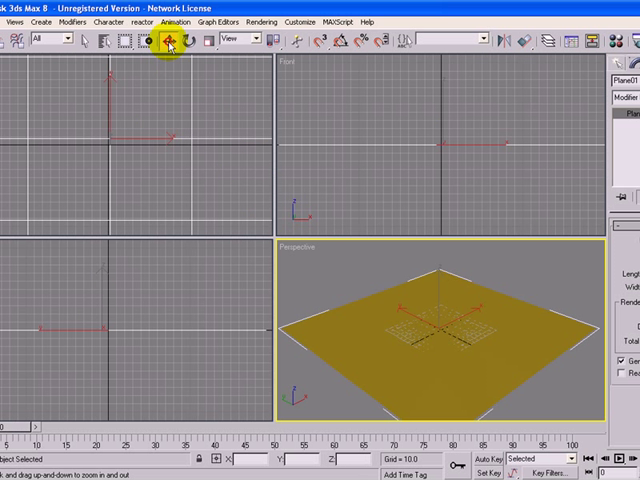
- Move Plane01 to the origin with X, Y and Z set to 0
click(167, 39)
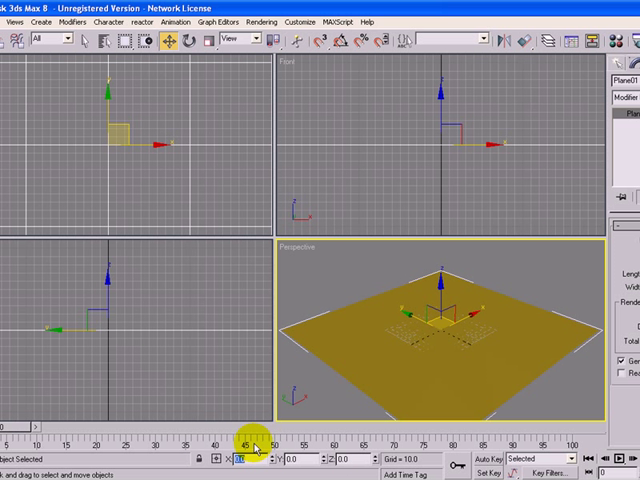
click(520, 285)
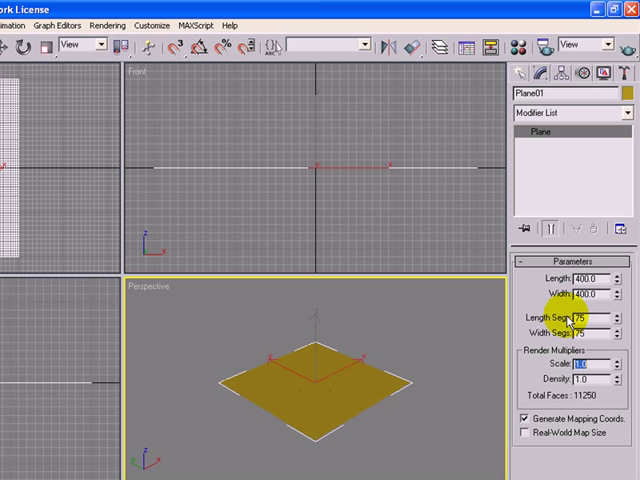
mouse_move(418, 375)
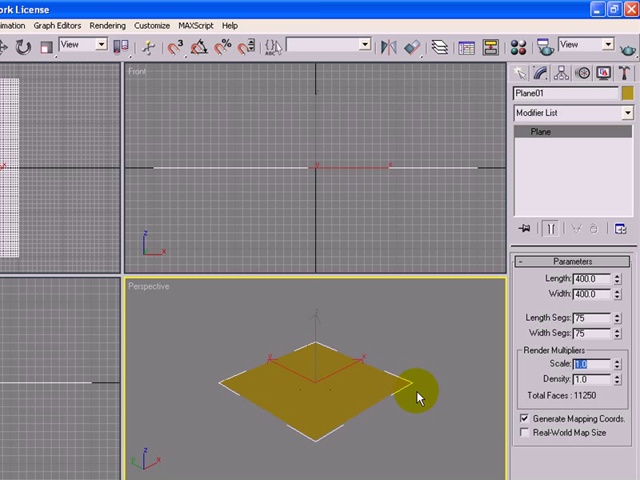
- Set Plane01 to Length and Width 400 with 75 length and width segments
click(445, 365)
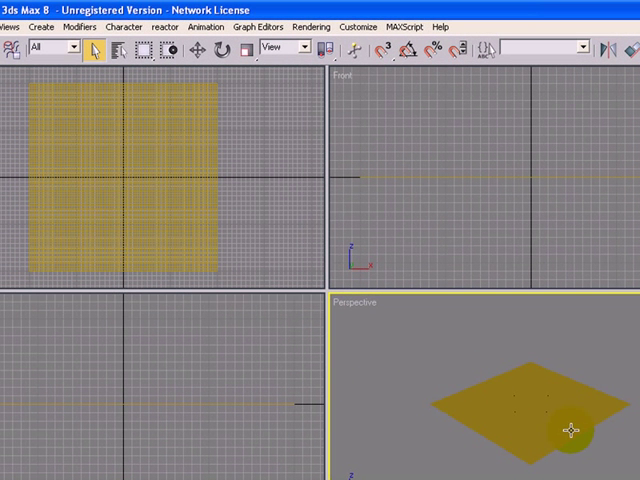
mouse_move(566, 432)
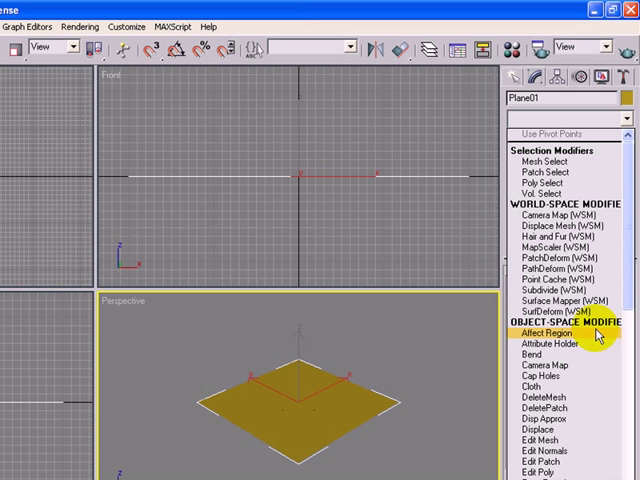
mouse_move(550, 428)
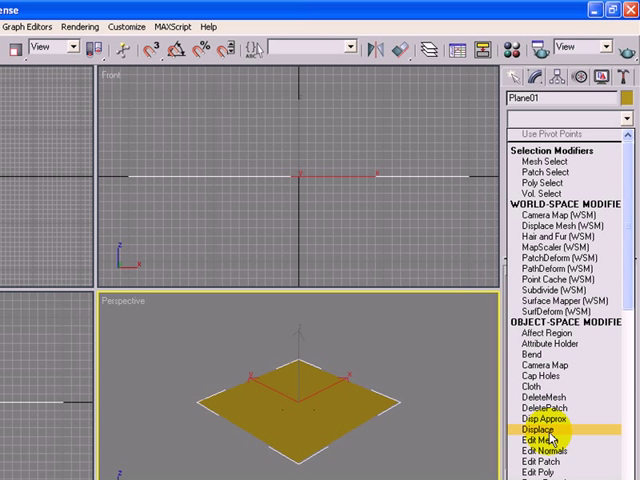
- Apply a Displace modifier from the Object-Space Modifiers list to Plane01
click(544, 428)
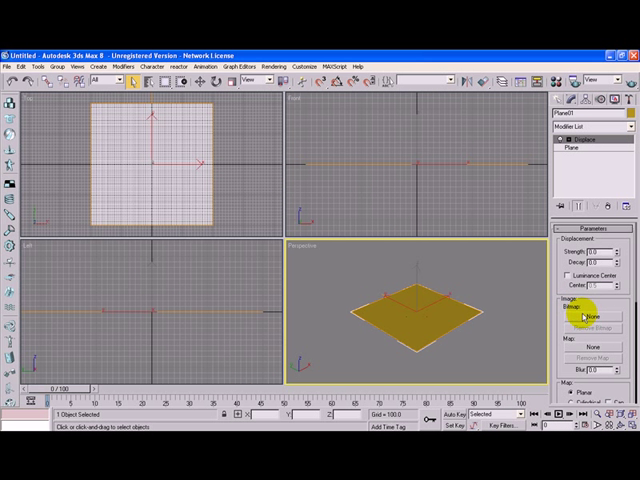
- Load island.jpg from the 3dsMax8 images folder as the Displace bitmap
click(588, 318)
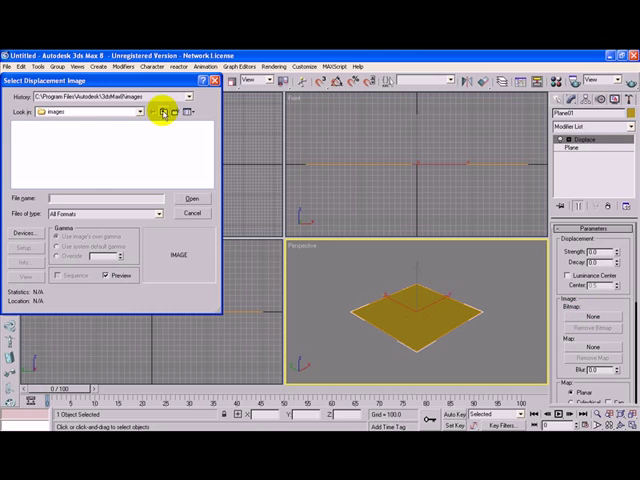
click(261, 100)
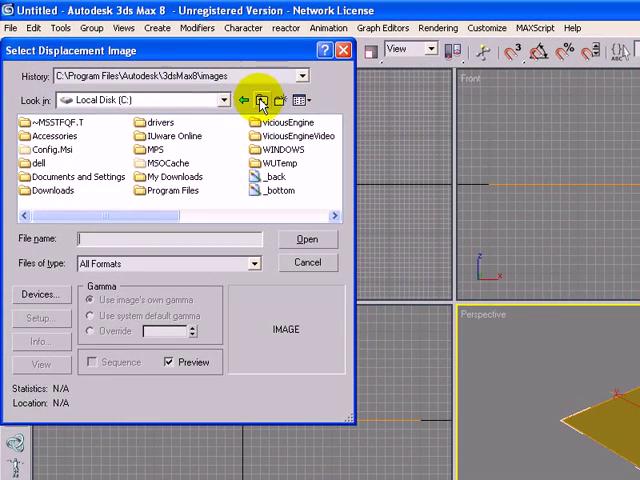
click(262, 99)
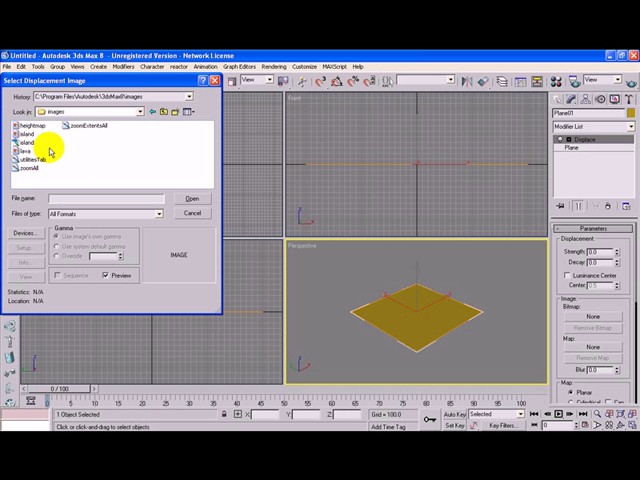
click(30, 142)
text(100)
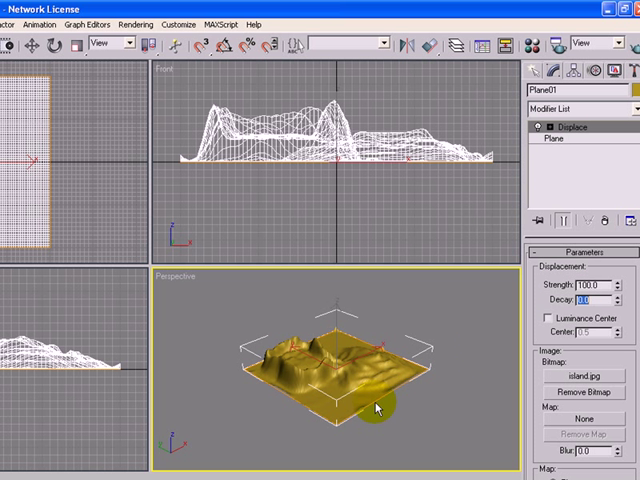
mouse_move(330, 357)
text(200)
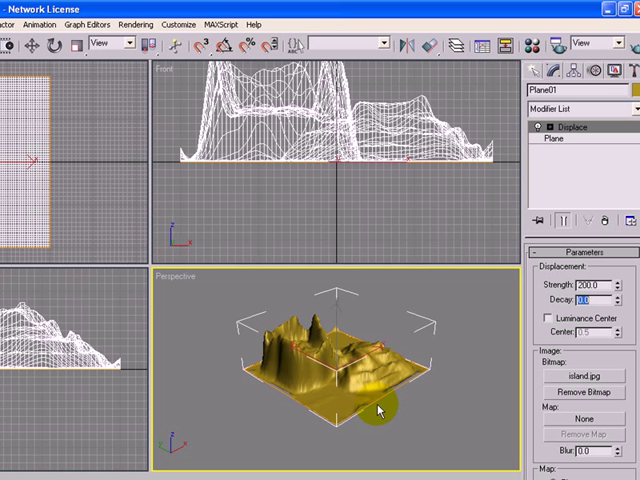
- Raise the island displacement Strength from 100 to 200
triple_click(596, 286)
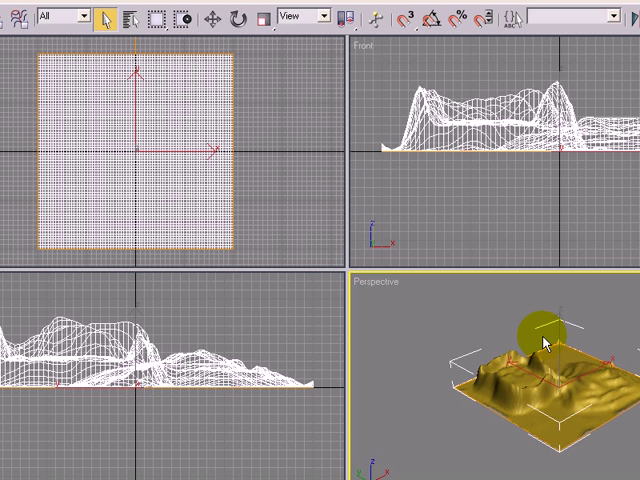
mouse_move(560, 460)
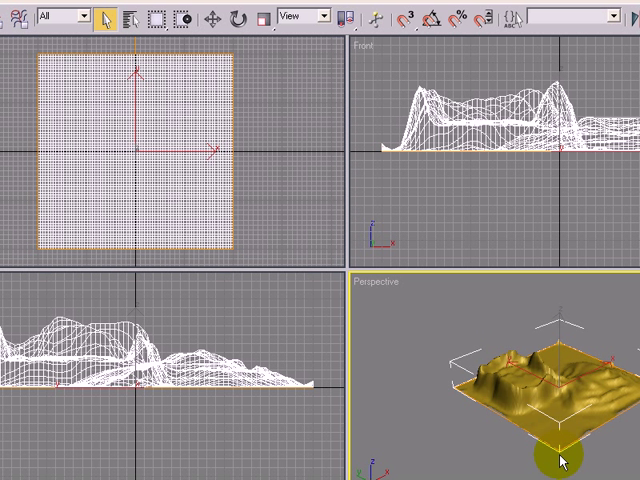
mouse_move(512, 422)
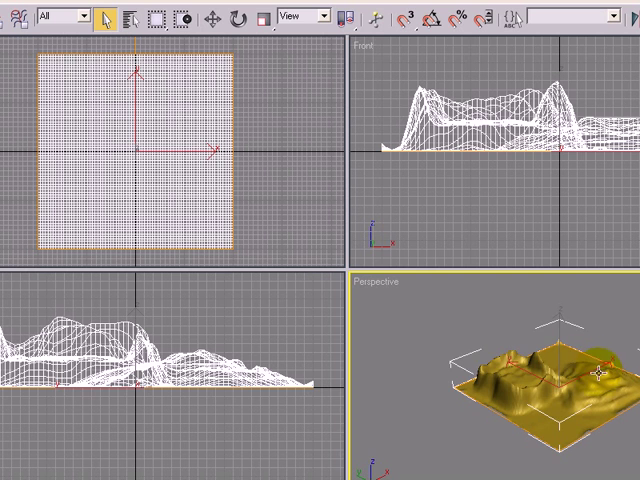
mouse_move(593, 373)
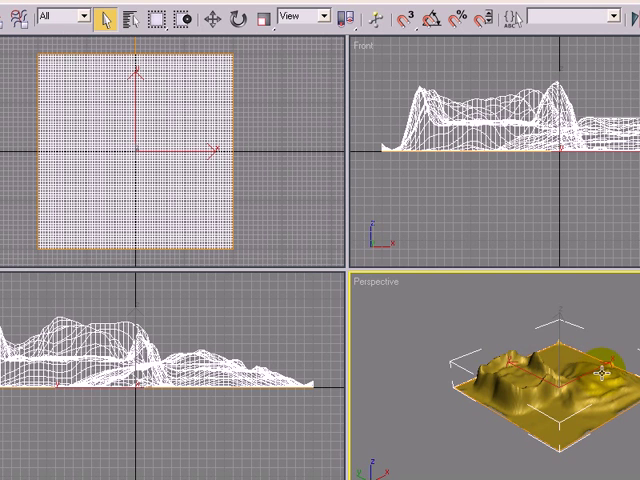